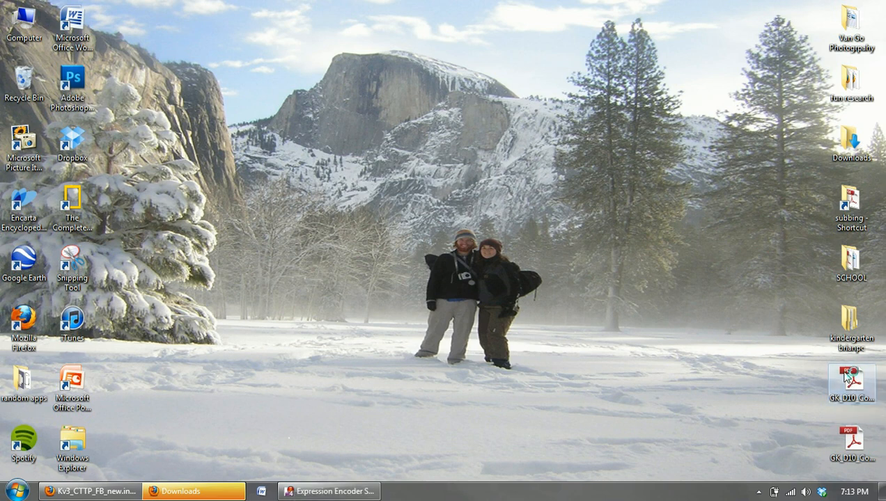
Open the GK_D10_ColTowns_Flip_Book PDF from the desktop in Adobe Reader.
{"action": "double_click", "coordinate": [851, 381]}
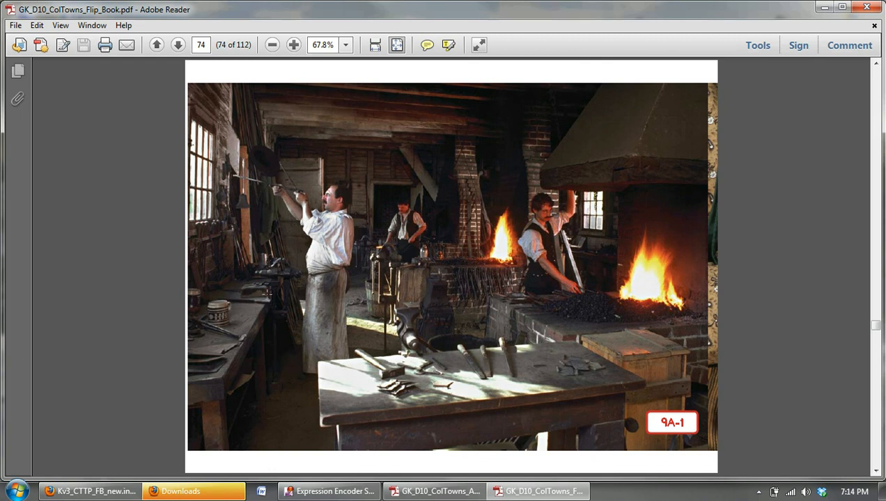
{"action": "mouse_move", "coordinate": [294, 140]}
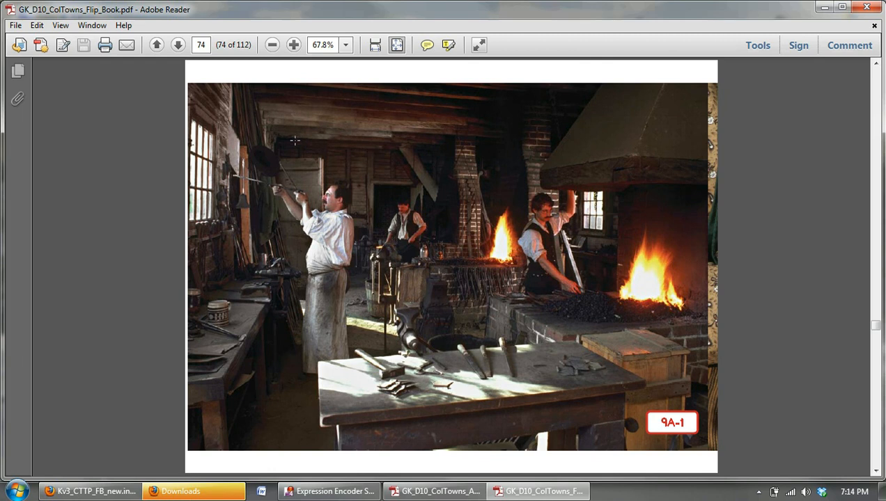
{"action": "mouse_move", "coordinate": [333, 160]}
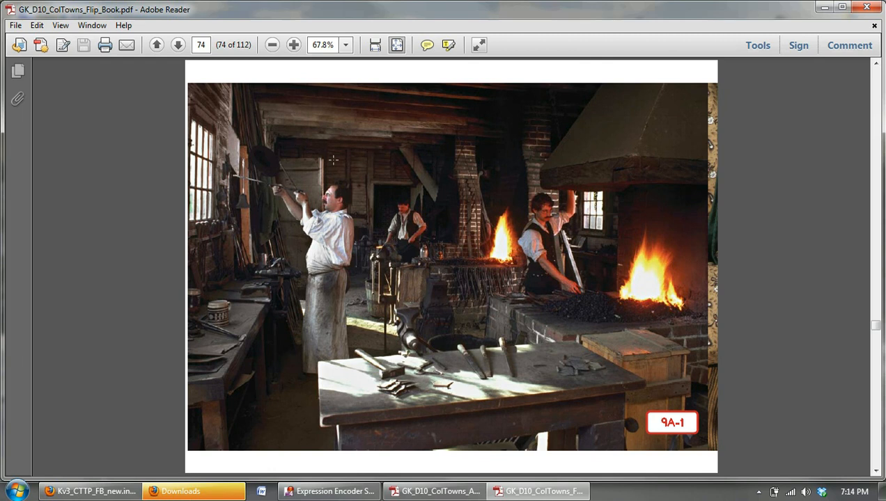
{"action": "mouse_move", "coordinate": [330, 155]}
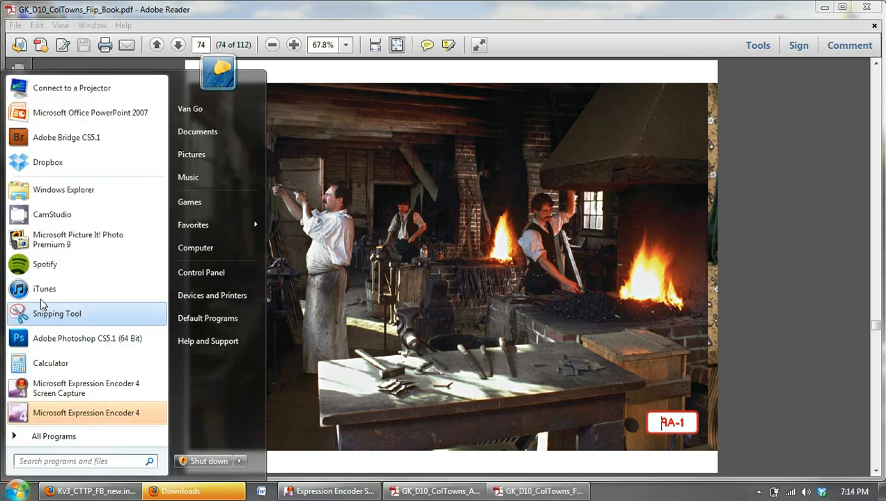
{"action": "mouse_move", "coordinate": [65, 319]}
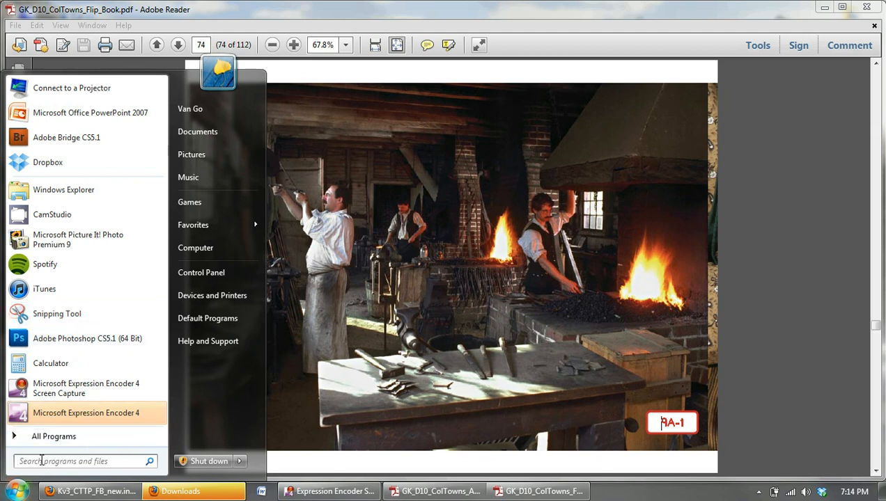
Search the Start menu for 'sni' to find Snipping Tool.
{"action": "type", "text": "s"}
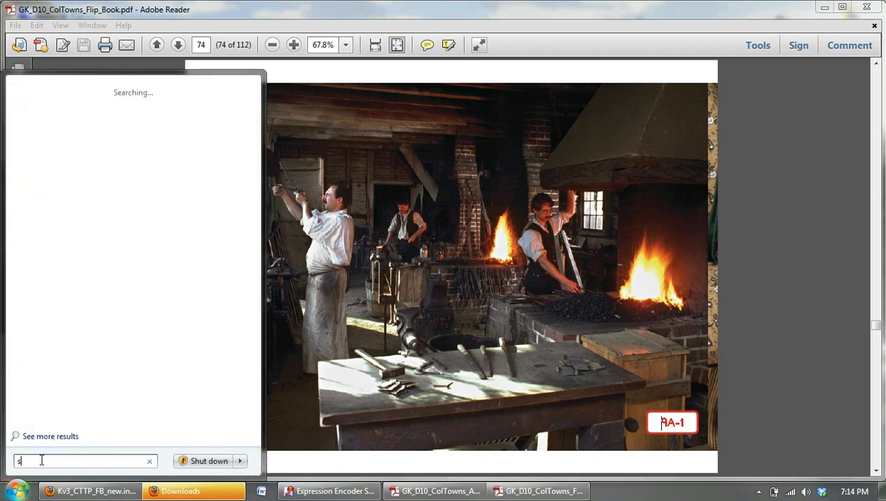
{"action": "type", "text": "ni"}
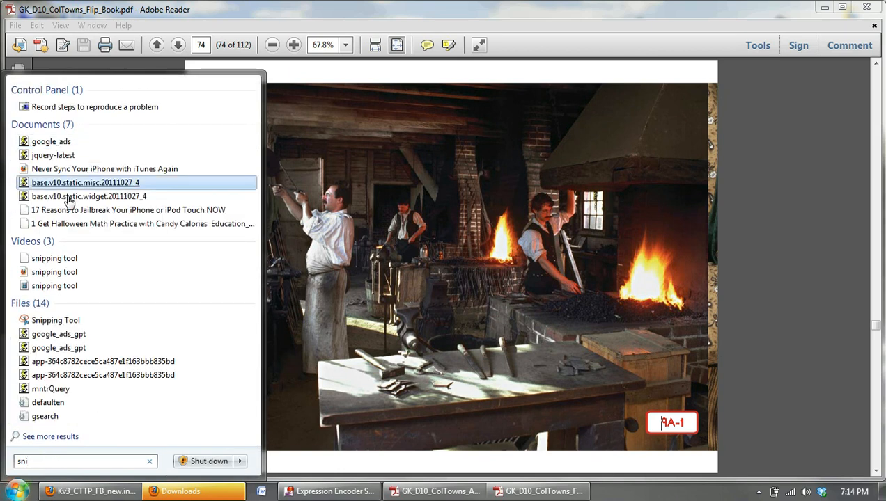
{"action": "mouse_move", "coordinate": [54, 285]}
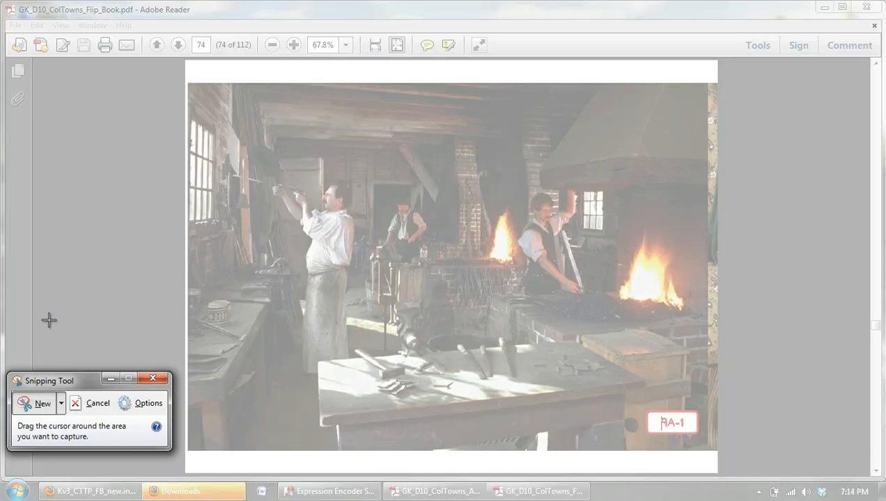
{"action": "mouse_move", "coordinate": [249, 218]}
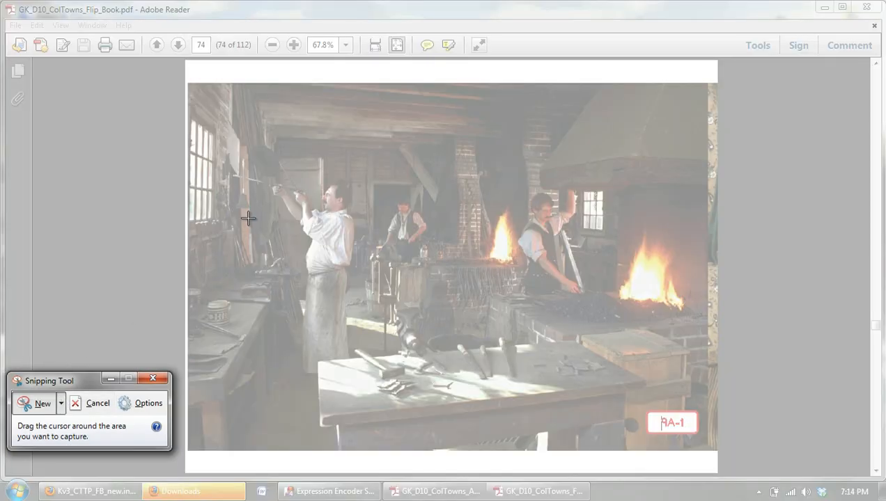
{"action": "mouse_move", "coordinate": [257, 151]}
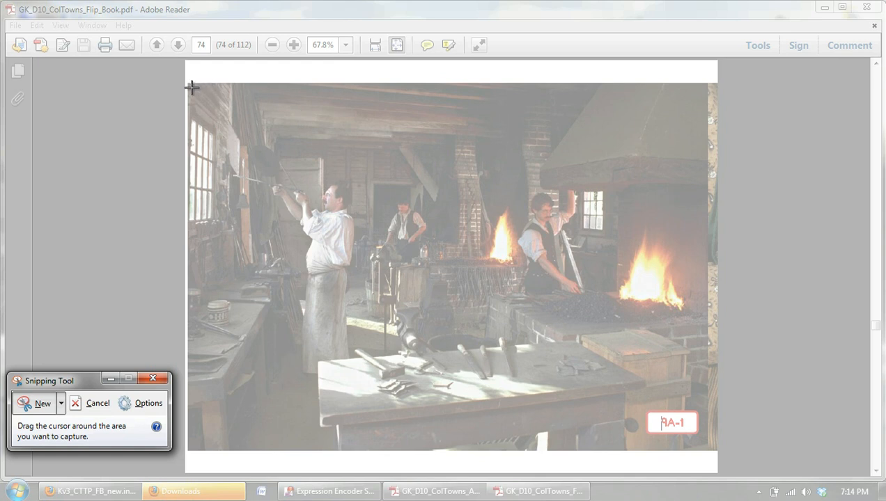
{"action": "mouse_move", "coordinate": [194, 88]}
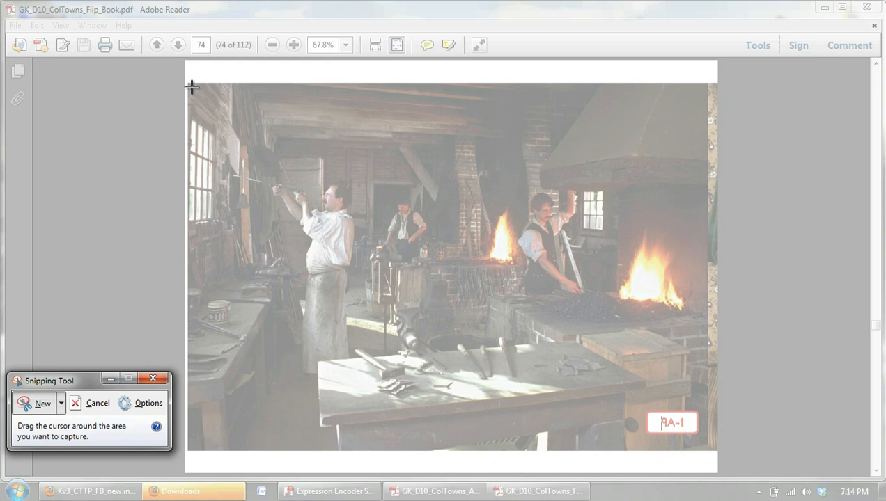
Snip a rectangle around the blacksmith shop photo on PDF page 74.
{"action": "left_click_drag", "start_coordinate": [191, 86], "coordinate": [546, 299]}
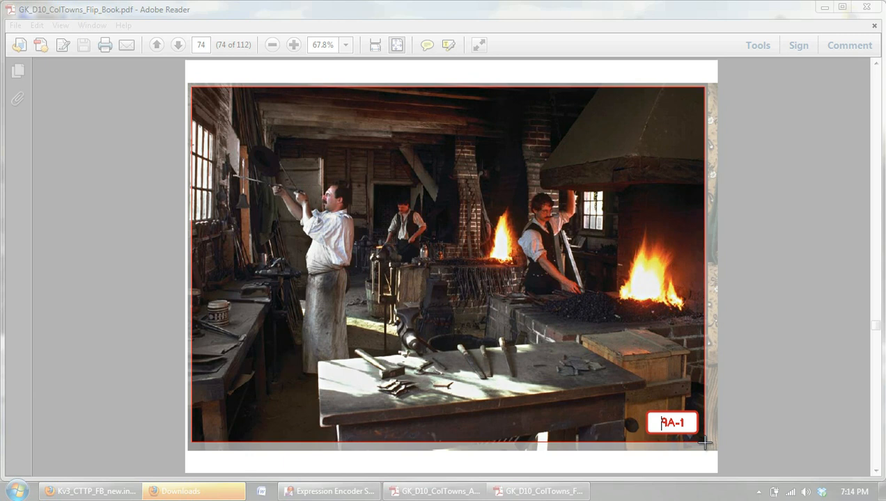
{"action": "left_click", "coordinate": [635, 491]}
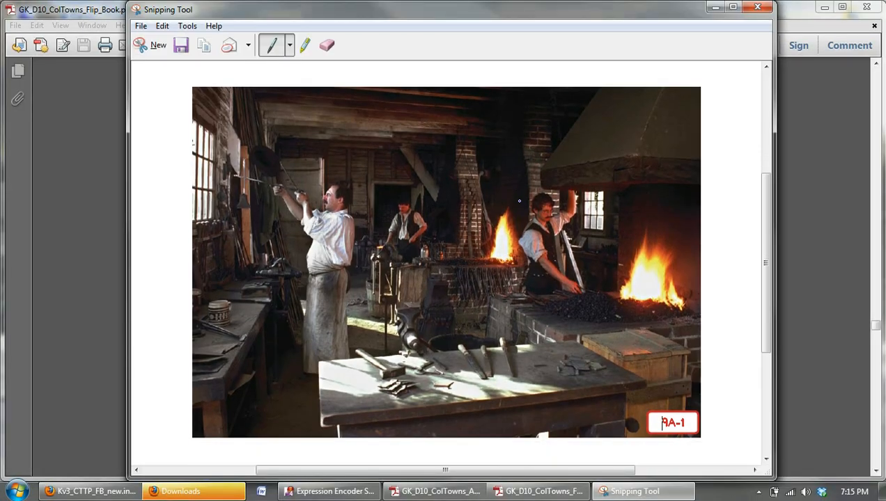
{"action": "mouse_move", "coordinate": [385, 210]}
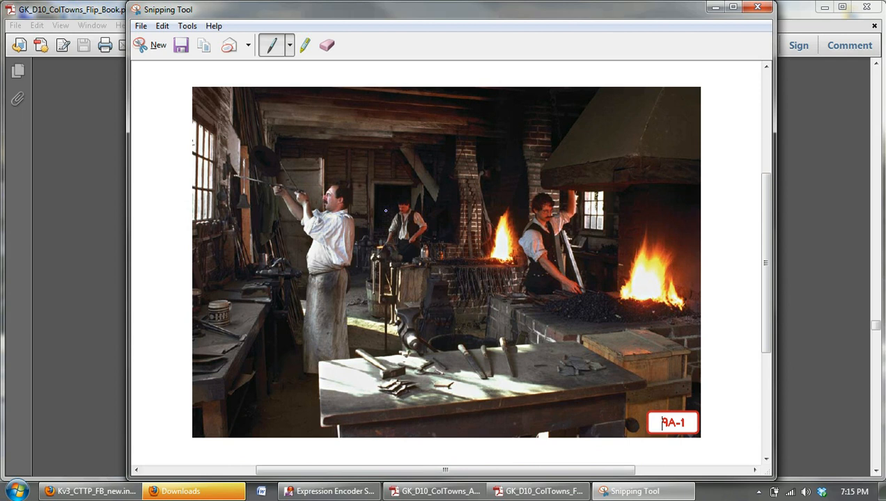
{"action": "mouse_move", "coordinate": [366, 215]}
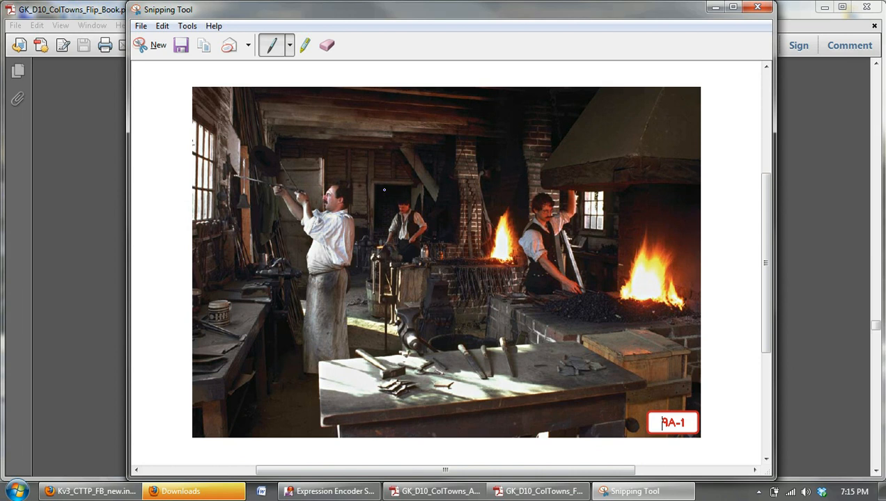
Copy the snipped photo and switch to the new PowerPoint presentation.
{"action": "right_click", "coordinate": [383, 190]}
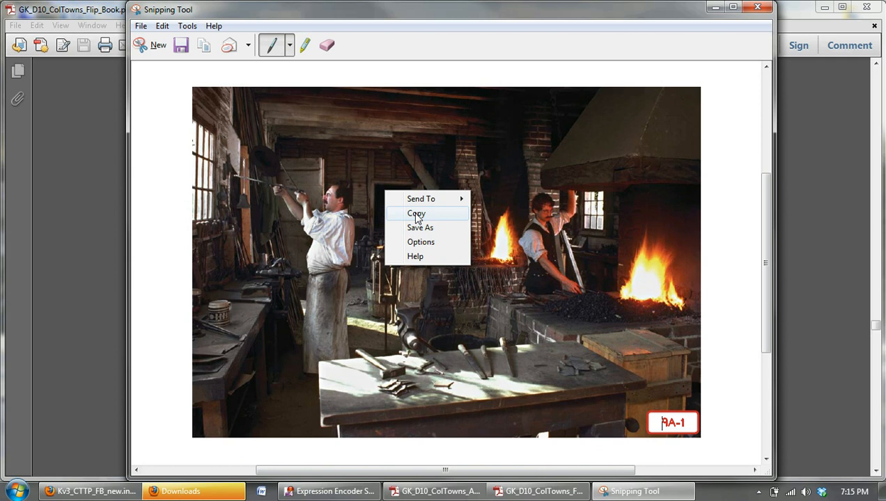
{"action": "left_click", "coordinate": [416, 214]}
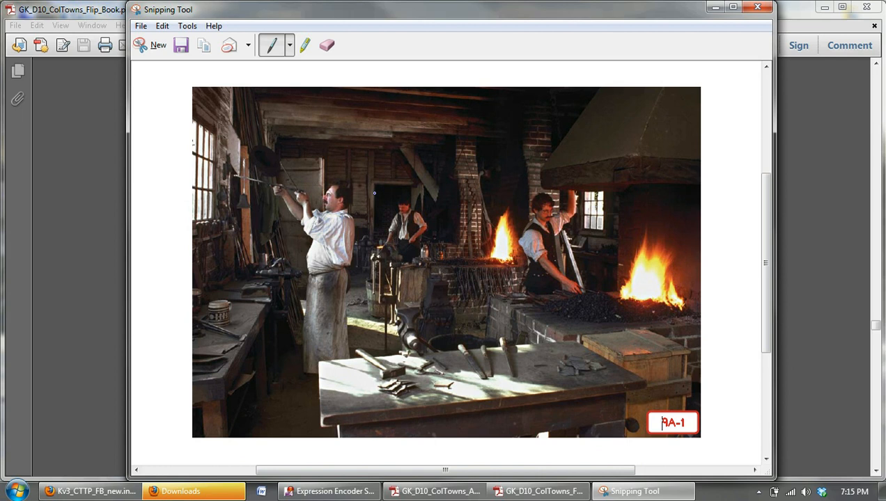
{"action": "left_click", "coordinate": [699, 491]}
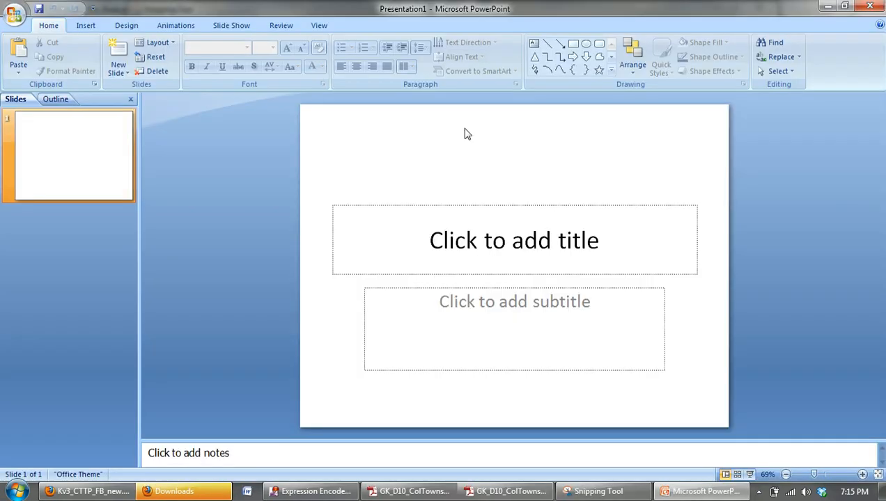
{"action": "mouse_move", "coordinate": [118, 66]}
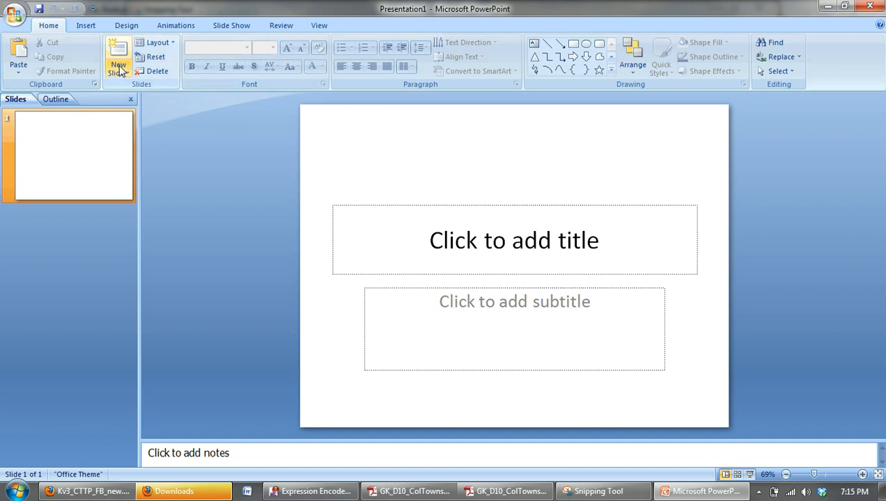
Add a new slide with the Blank layout.
{"action": "left_click", "coordinate": [118, 69]}
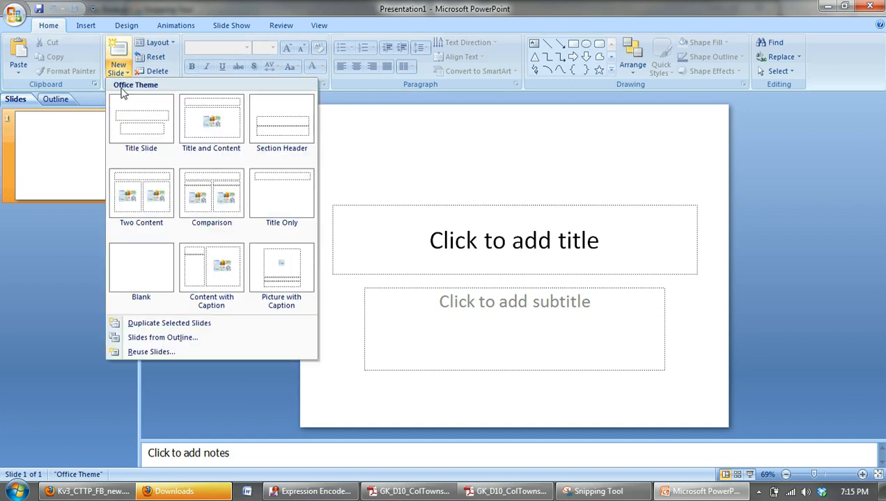
{"action": "mouse_move", "coordinate": [141, 268]}
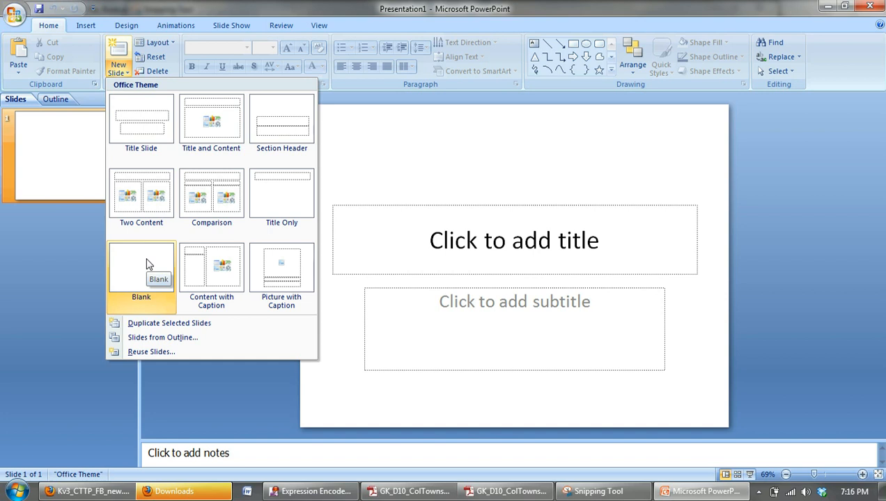
{"action": "left_click", "coordinate": [141, 272]}
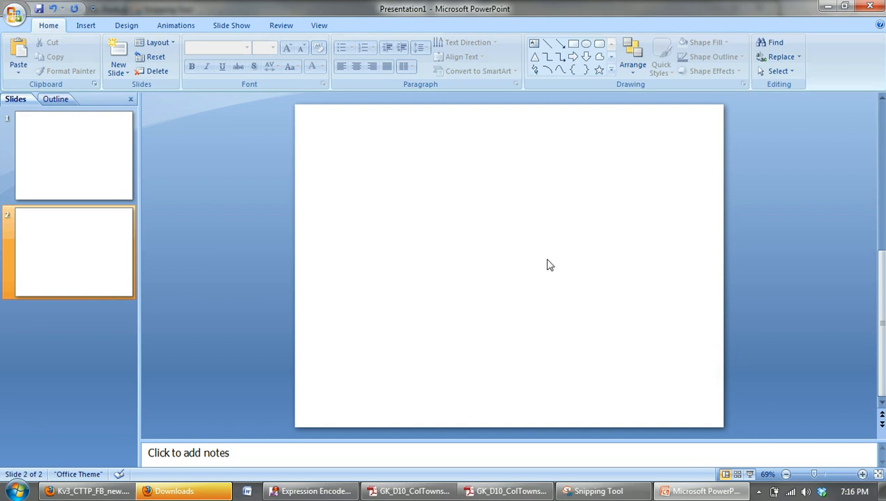
Paste the copied blacksmith photo onto the empty second slide.
{"action": "right_click", "coordinate": [550, 265]}
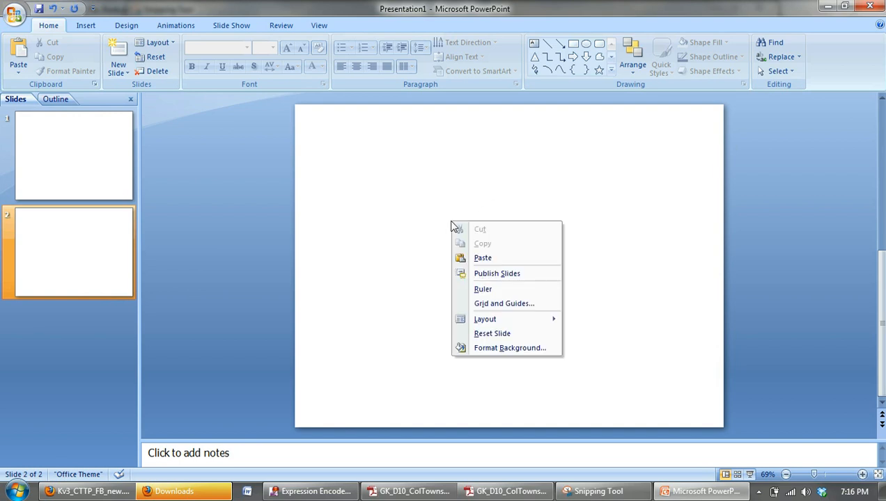
{"action": "mouse_move", "coordinate": [496, 259]}
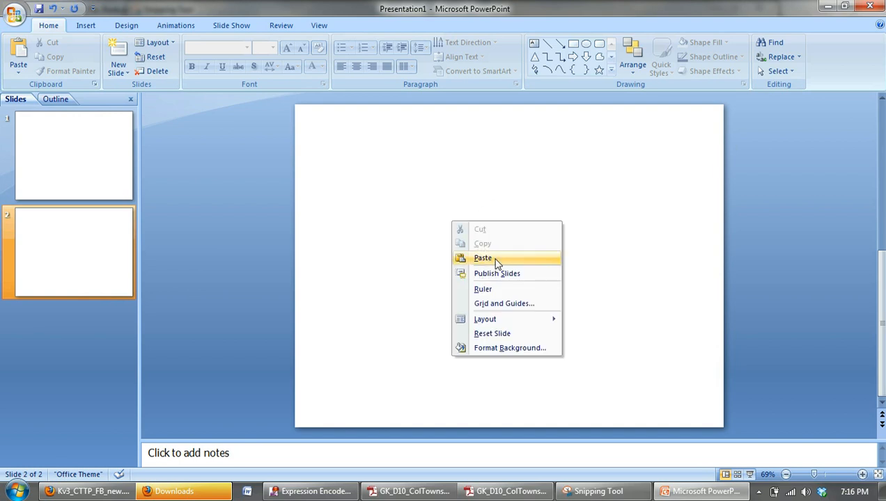
{"action": "left_click", "coordinate": [482, 258]}
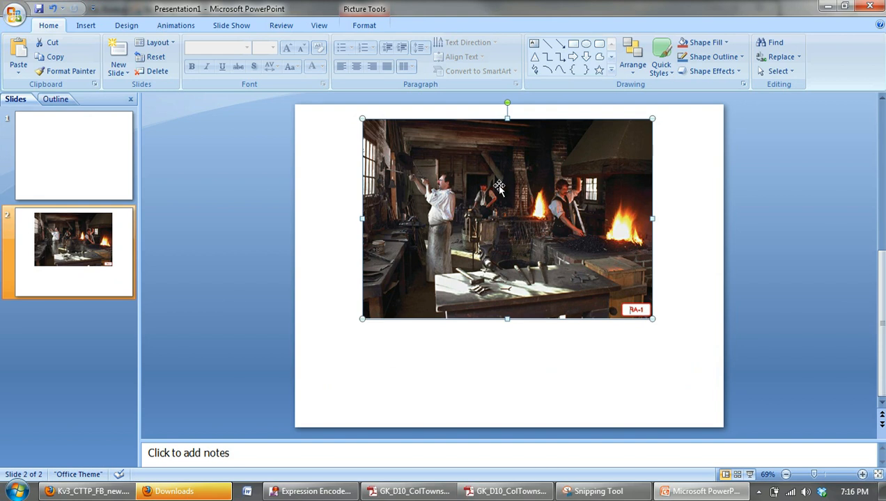
Apply a drop shadow picture style to the photo from Picture Tools Format.
{"action": "left_click", "coordinate": [364, 25]}
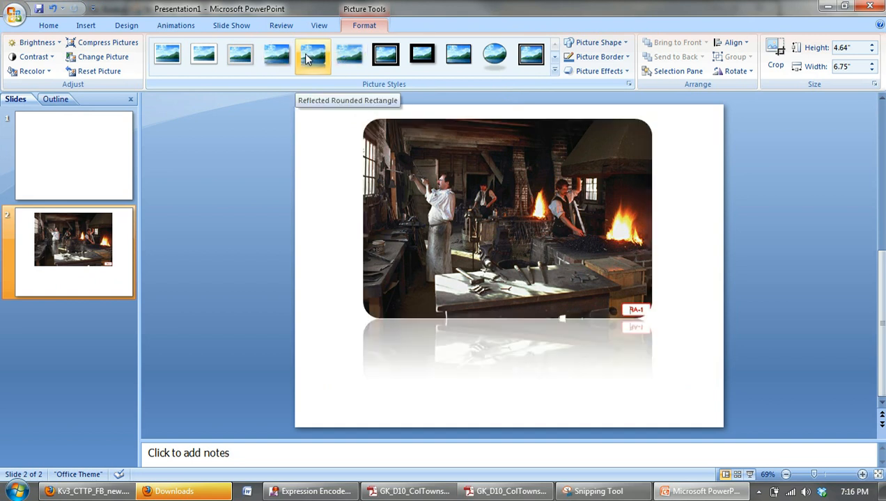
{"action": "left_click", "coordinate": [312, 54]}
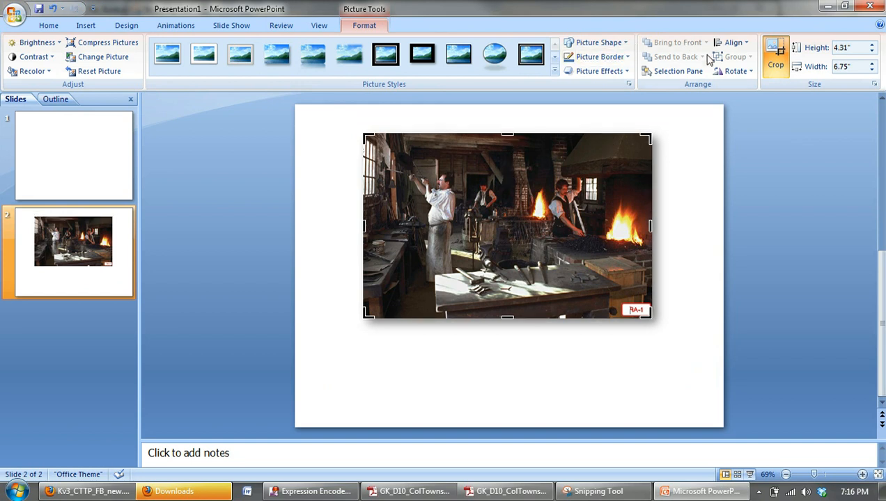
{"action": "mouse_move", "coordinate": [775, 63]}
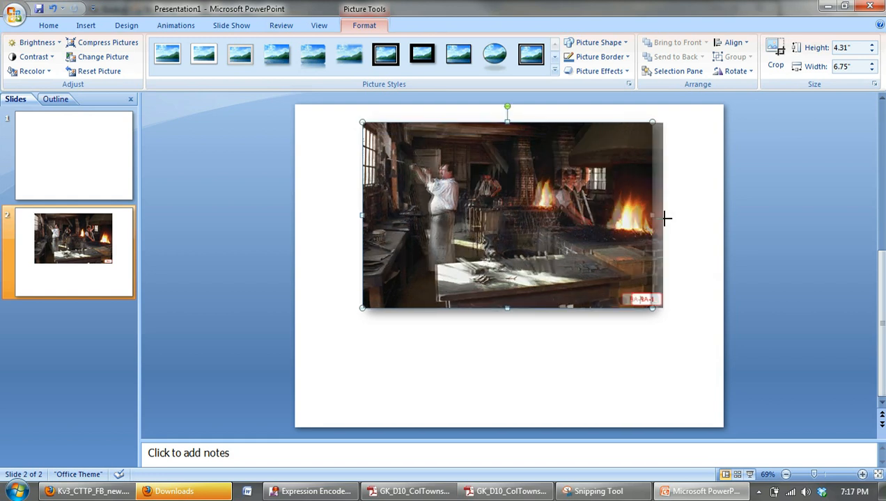
Stretch the photo's right and left sides until it is 7.25 inches wide.
{"action": "left_click_drag", "start_coordinate": [651, 216], "coordinate": [662, 216]}
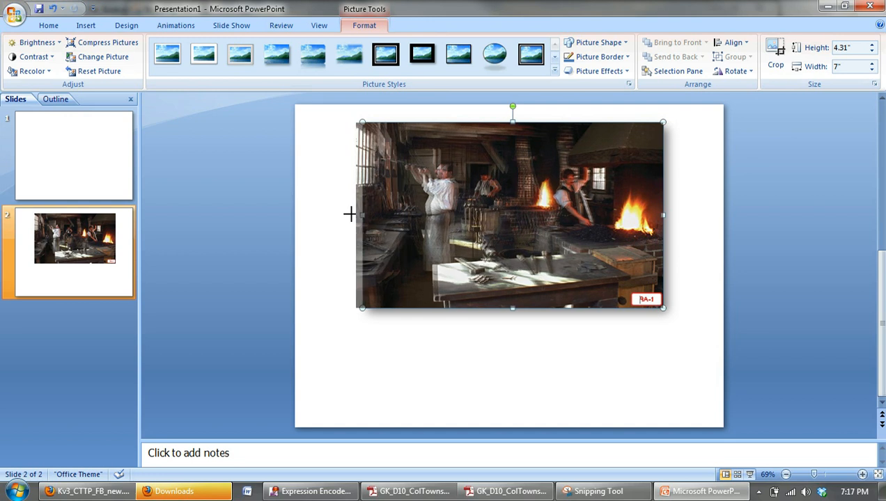
{"action": "left_click_drag", "start_coordinate": [362, 215], "coordinate": [352, 216]}
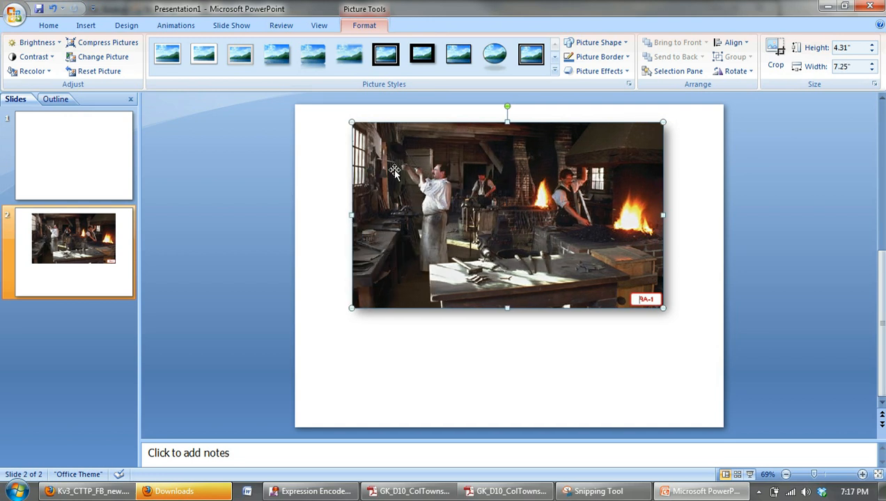
{"action": "mouse_move", "coordinate": [457, 195]}
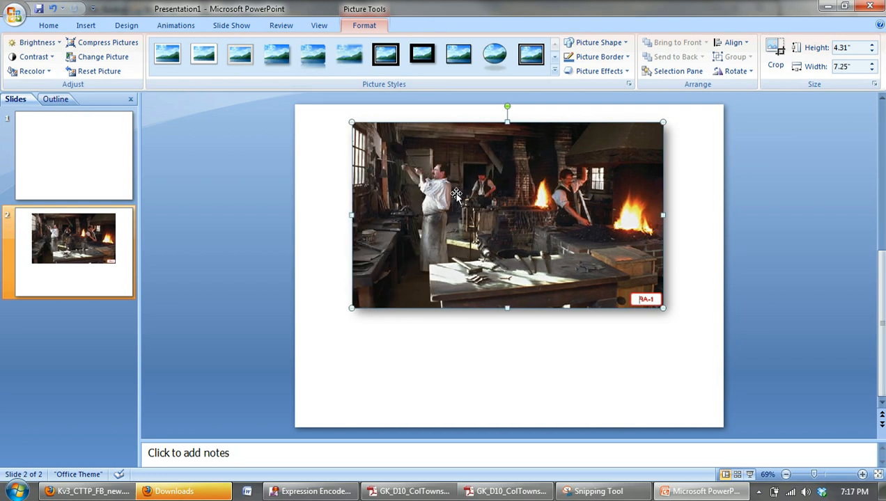